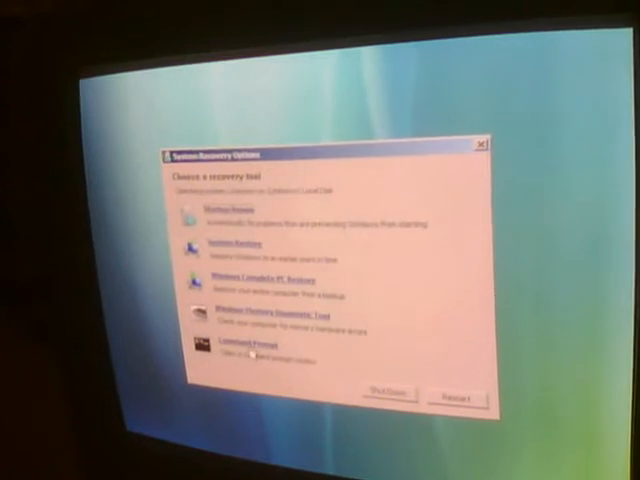
Step: Launch Command Prompt from the System Recovery Options tool list
click(228, 348)
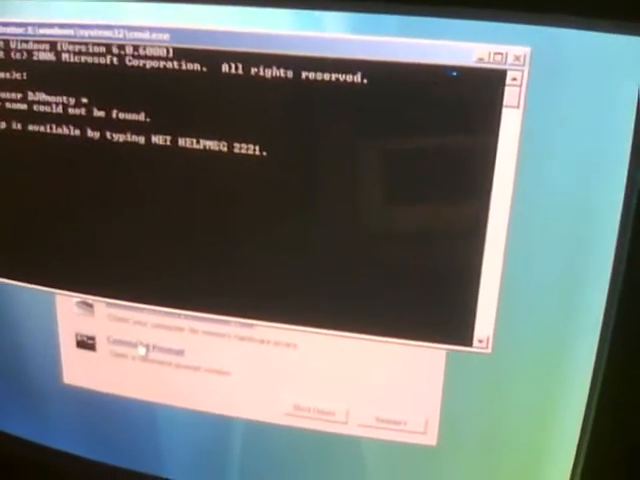